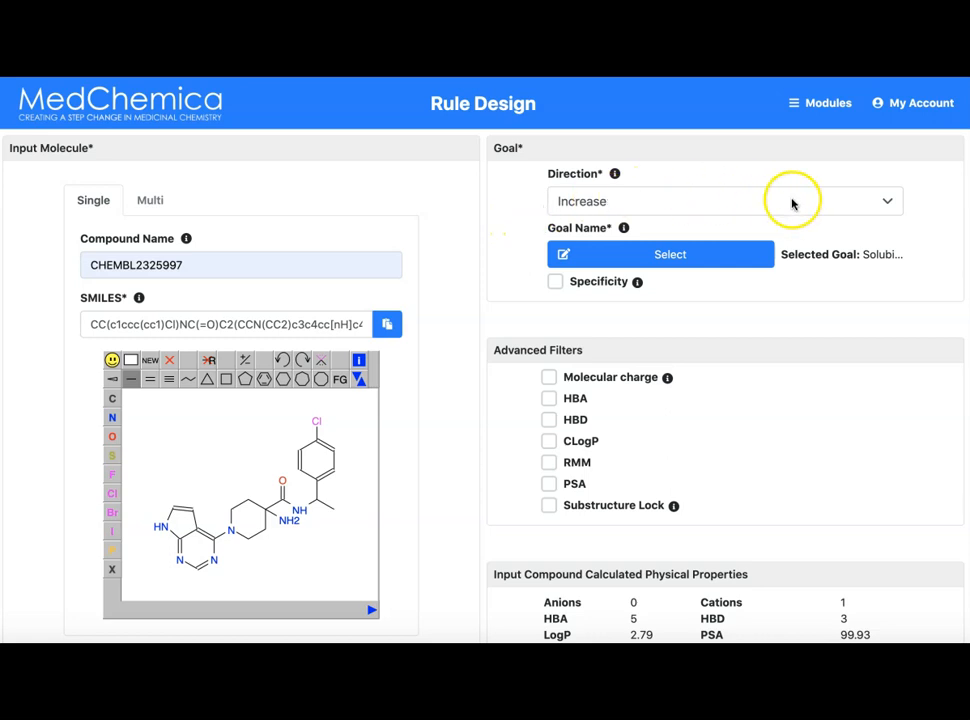
# Reveal the Direction options in the Goal panel for CHEMBL2325997
pyautogui.click(723, 201)
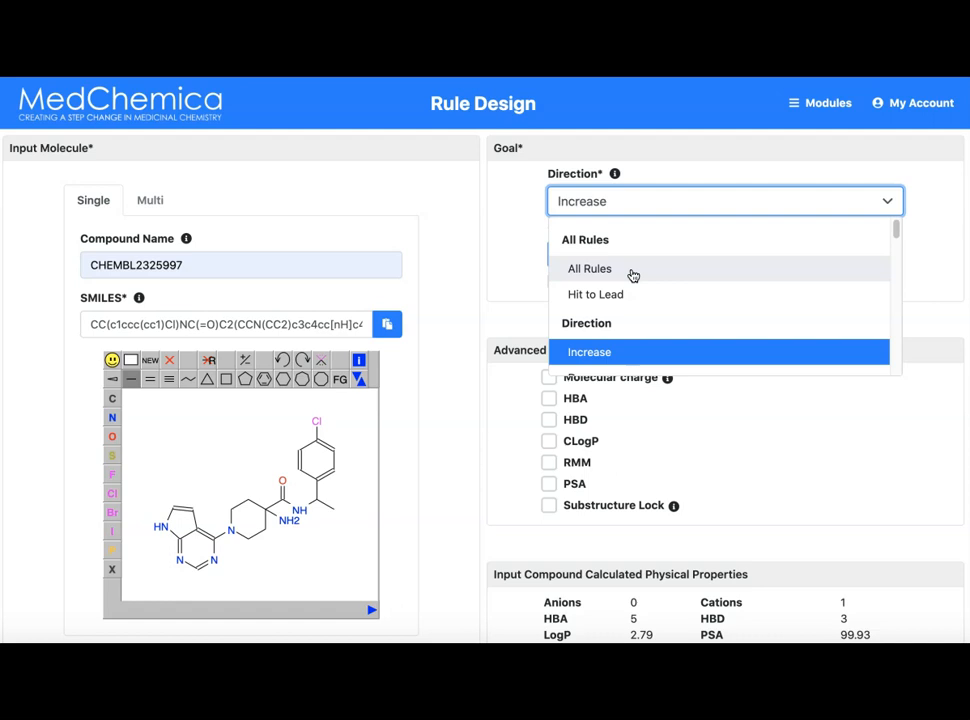
# Choose All Rules as the goal direction, removing the goal name choice
pyautogui.click(590, 268)
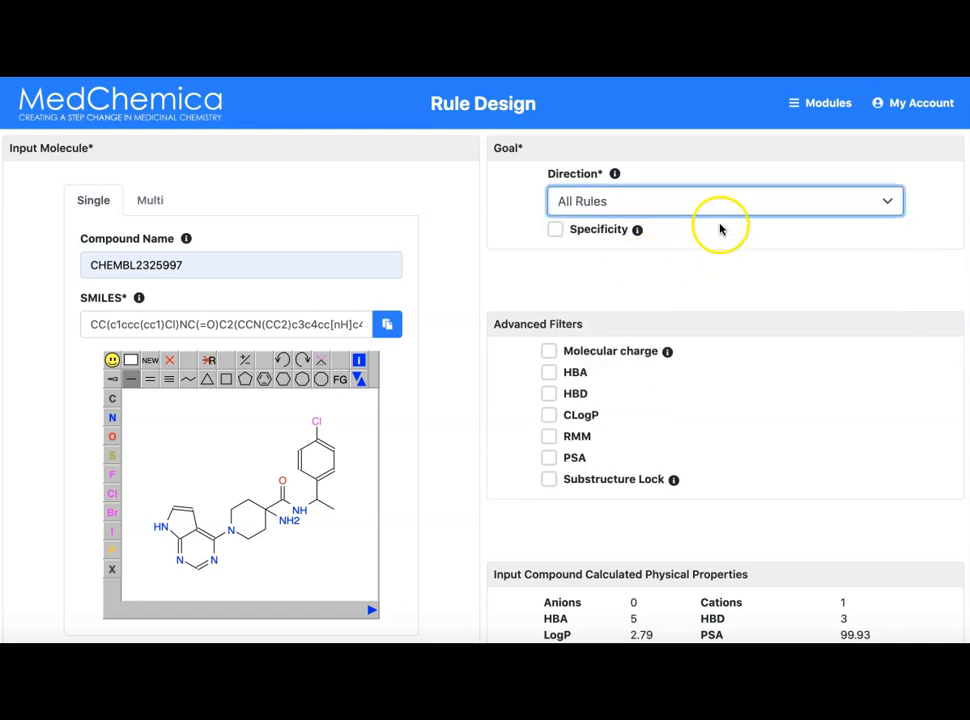
pyautogui.moveTo(714, 215)
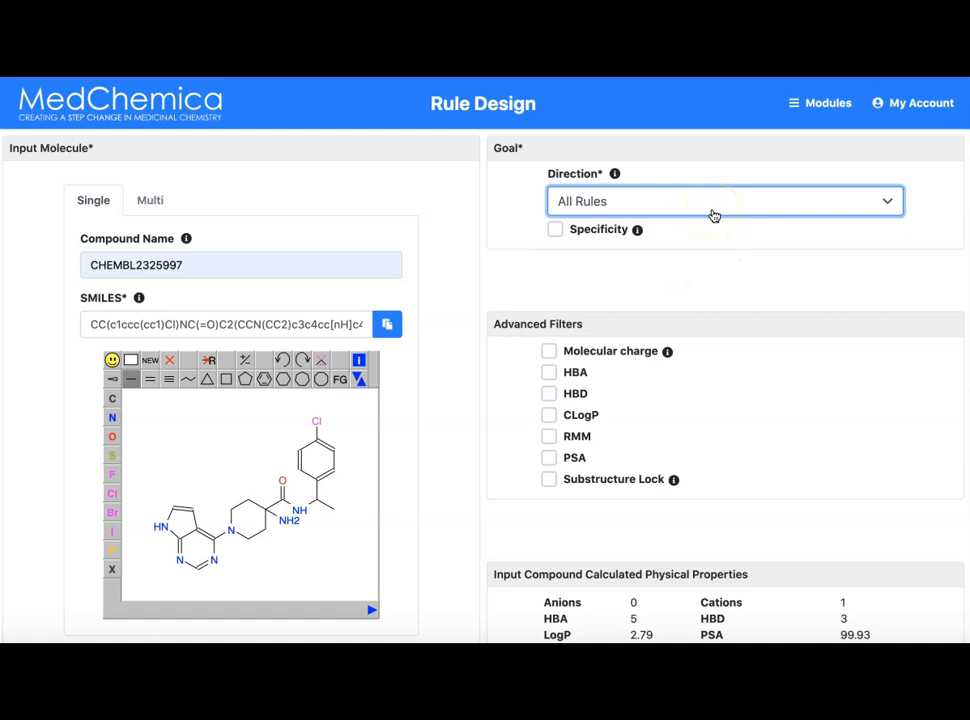
pyautogui.moveTo(705, 237)
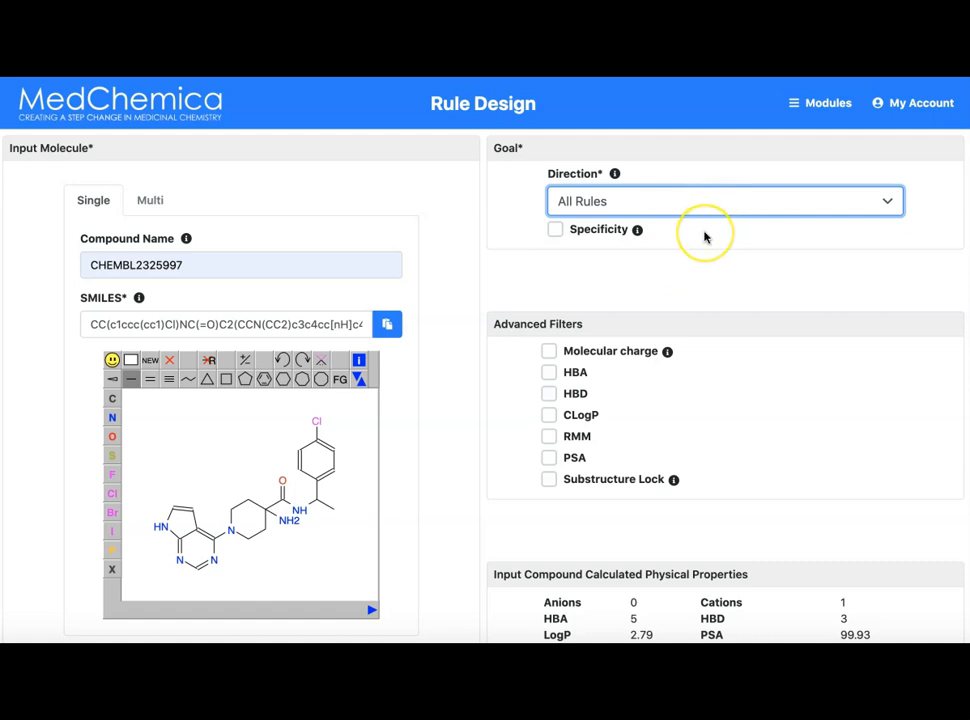
pyautogui.moveTo(705, 237)
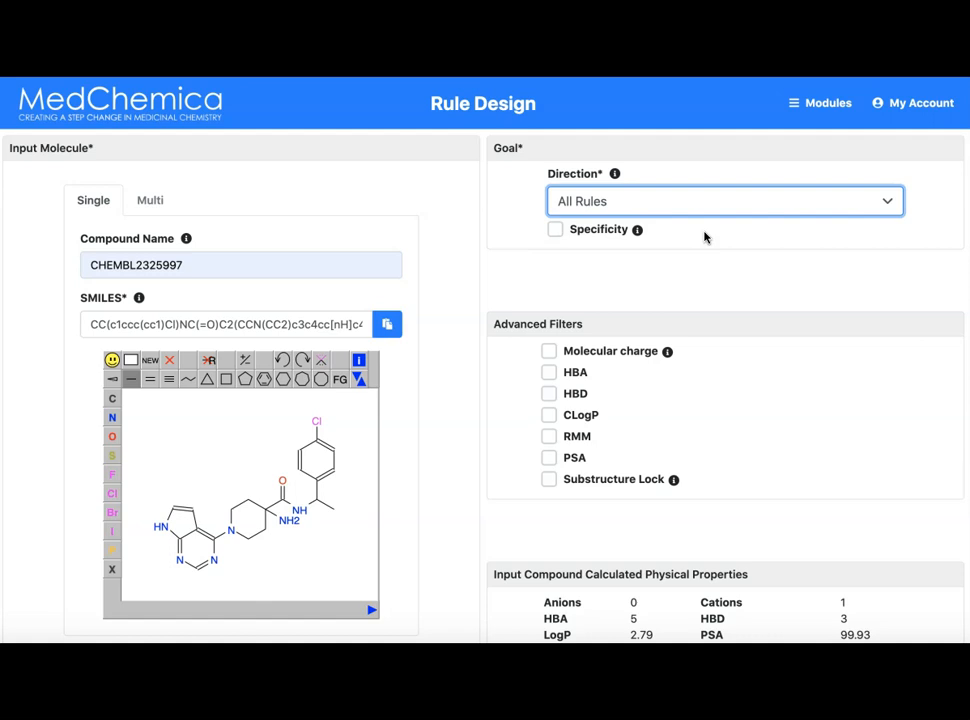
pyautogui.moveTo(555, 350)
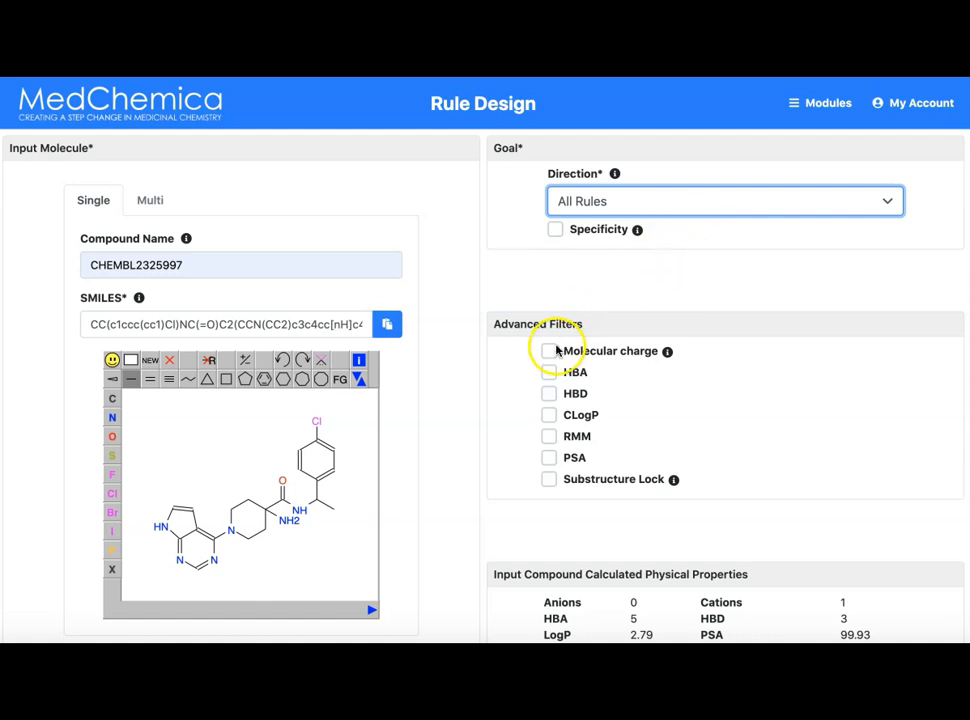
pyautogui.moveTo(557, 405)
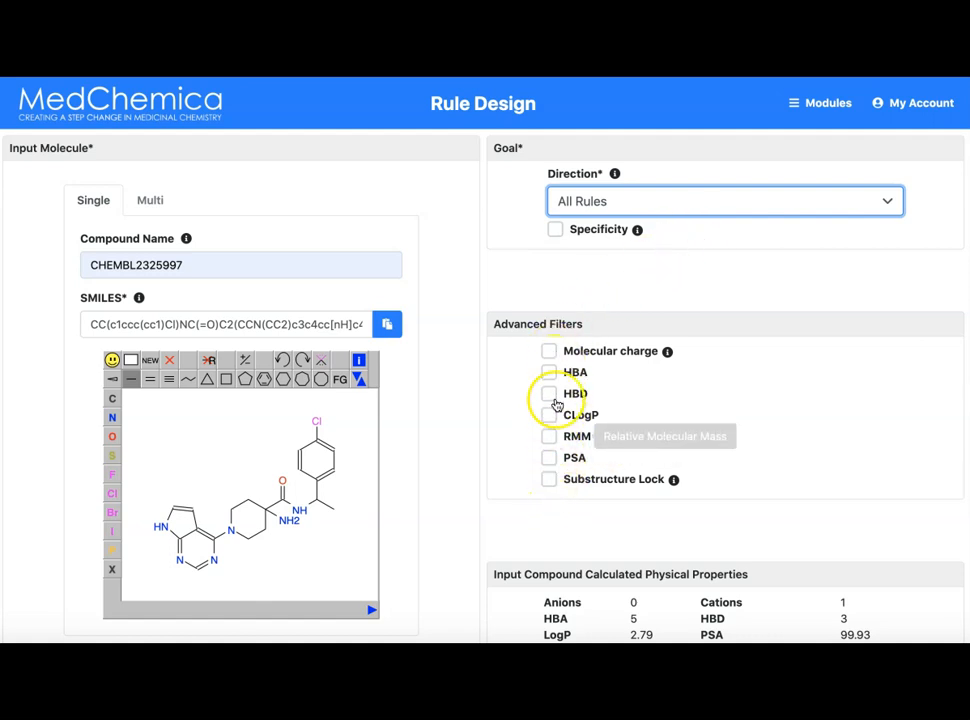
pyautogui.moveTo(550, 483)
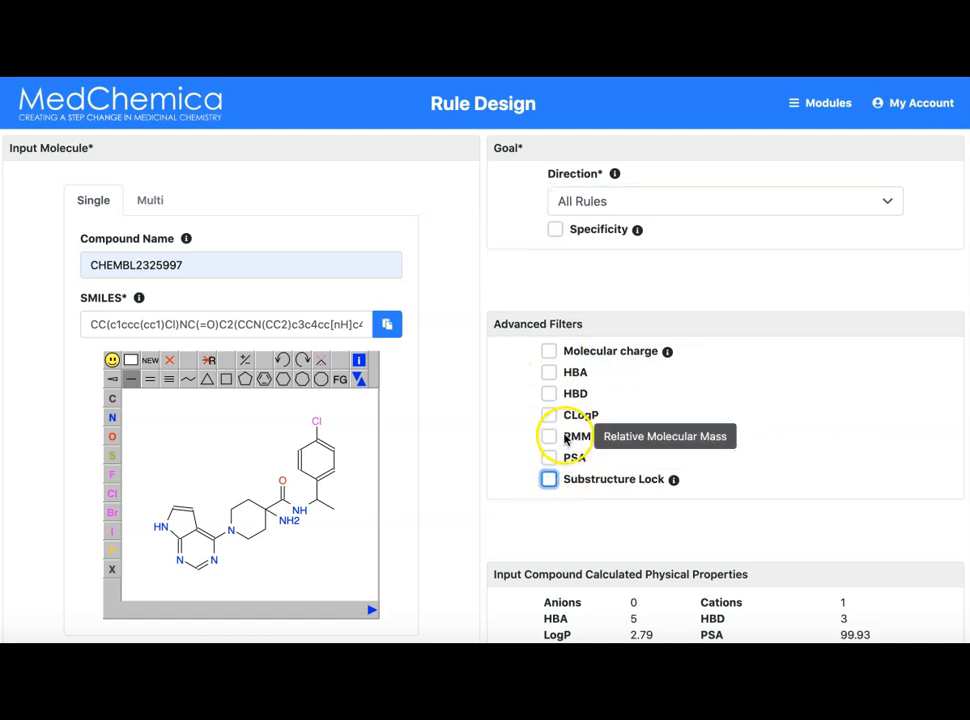
pyautogui.moveTo(586, 257)
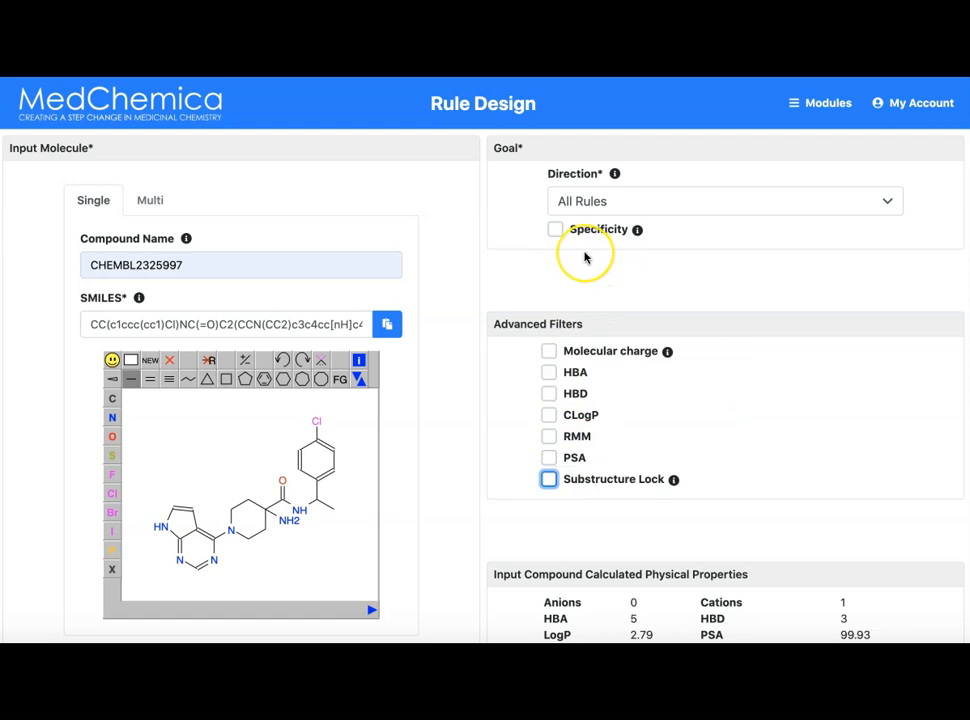
pyautogui.moveTo(558, 242)
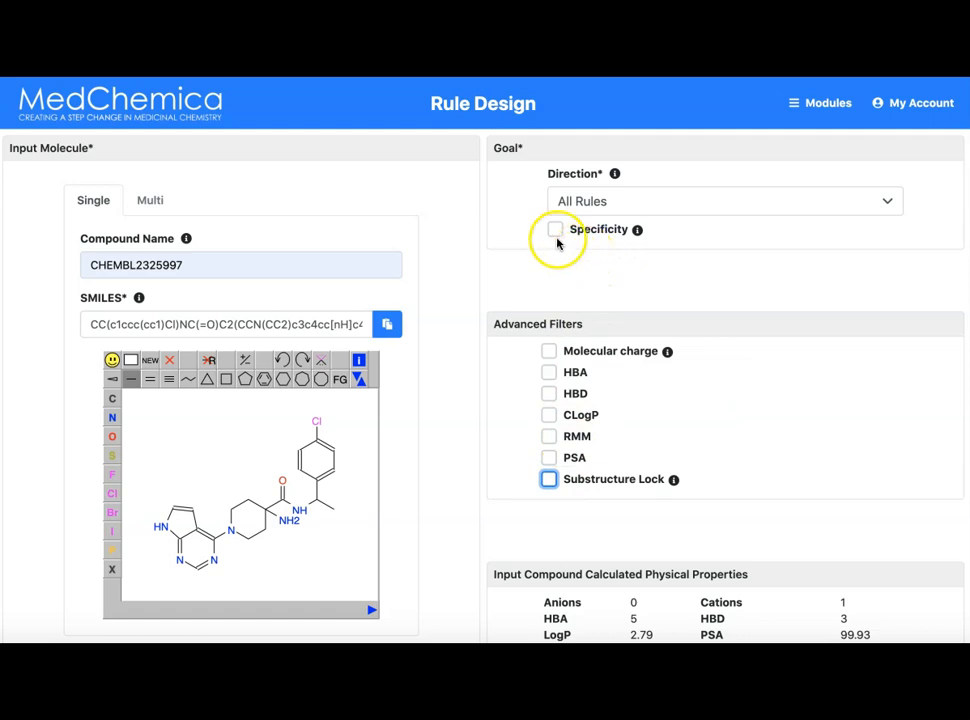
# Try a specificity range of 3–4, then switch the specificity filter off again
pyautogui.click(555, 229)
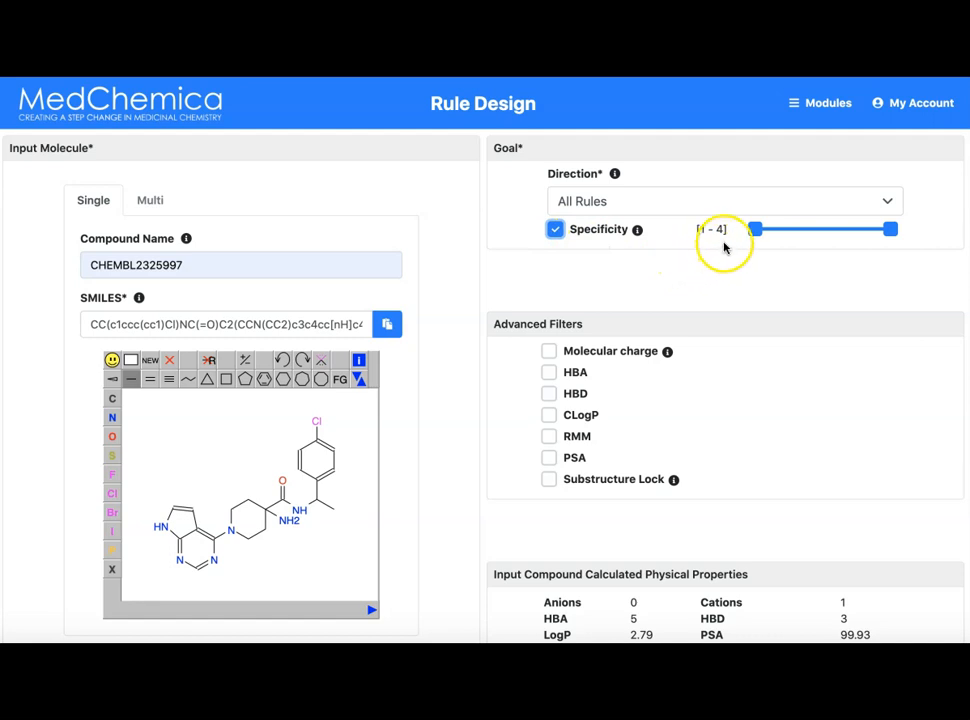
pyautogui.moveTo(755, 229); pyautogui.dragTo(845, 229)
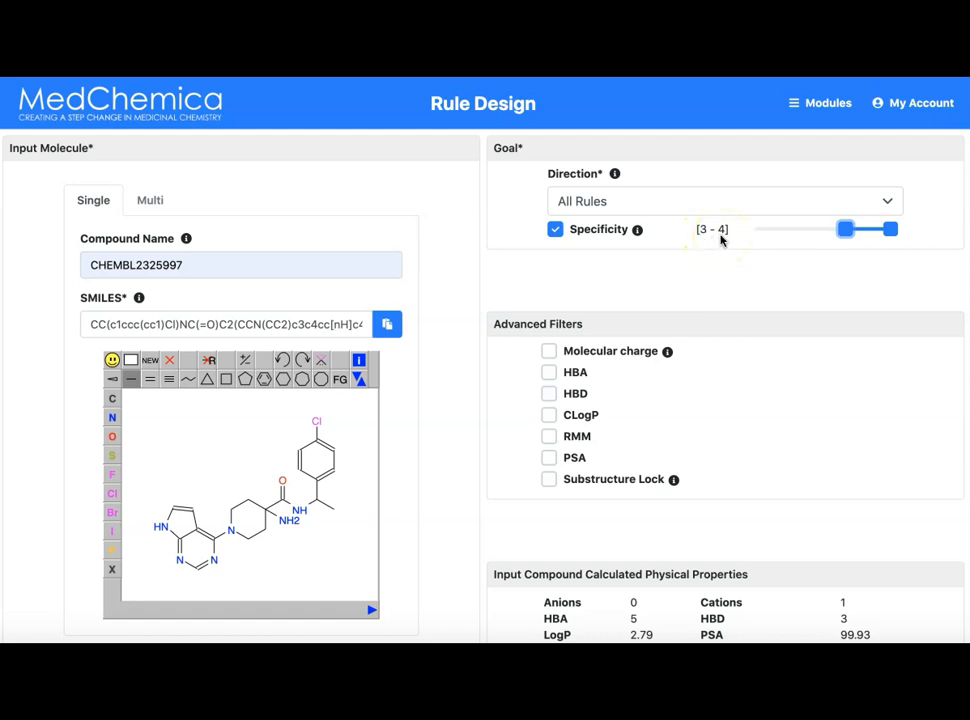
pyautogui.click(555, 229)
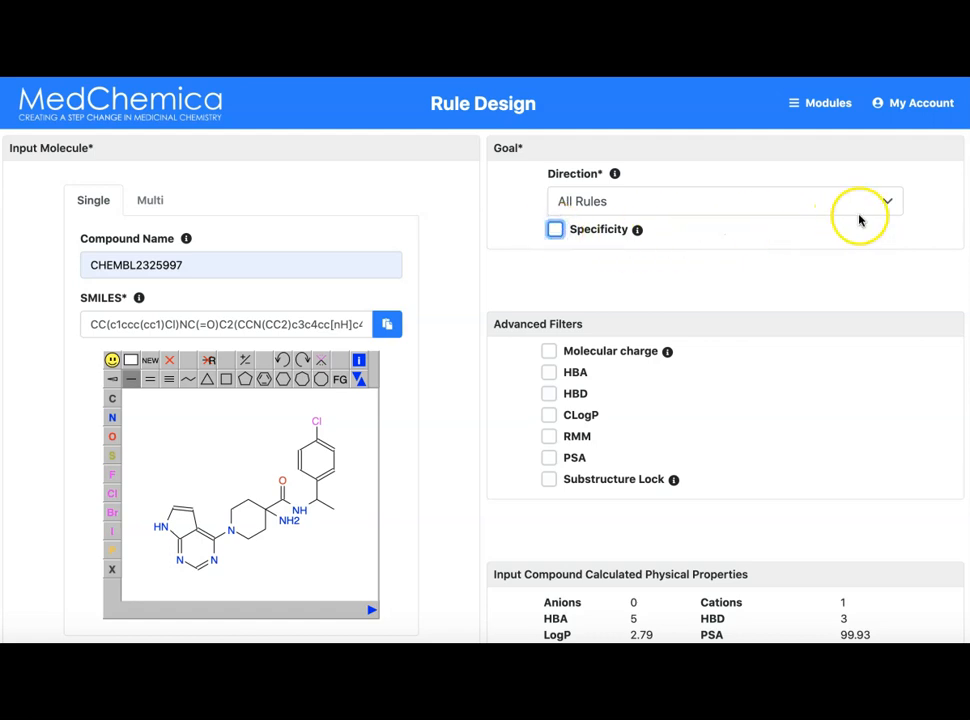
pyautogui.moveTo(568, 216)
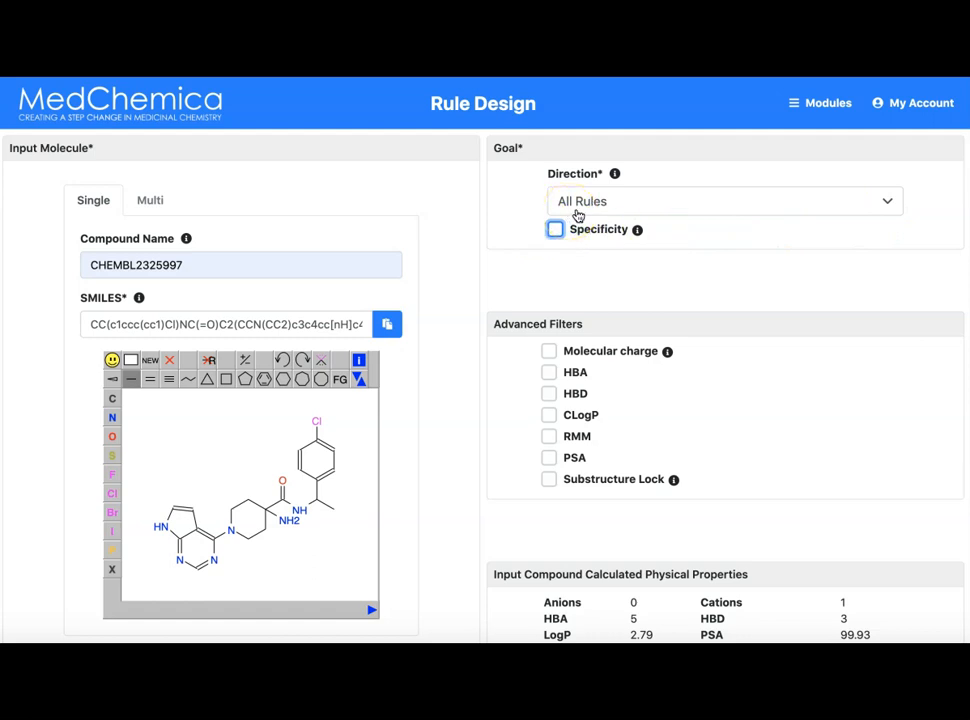
pyautogui.moveTo(695, 231)
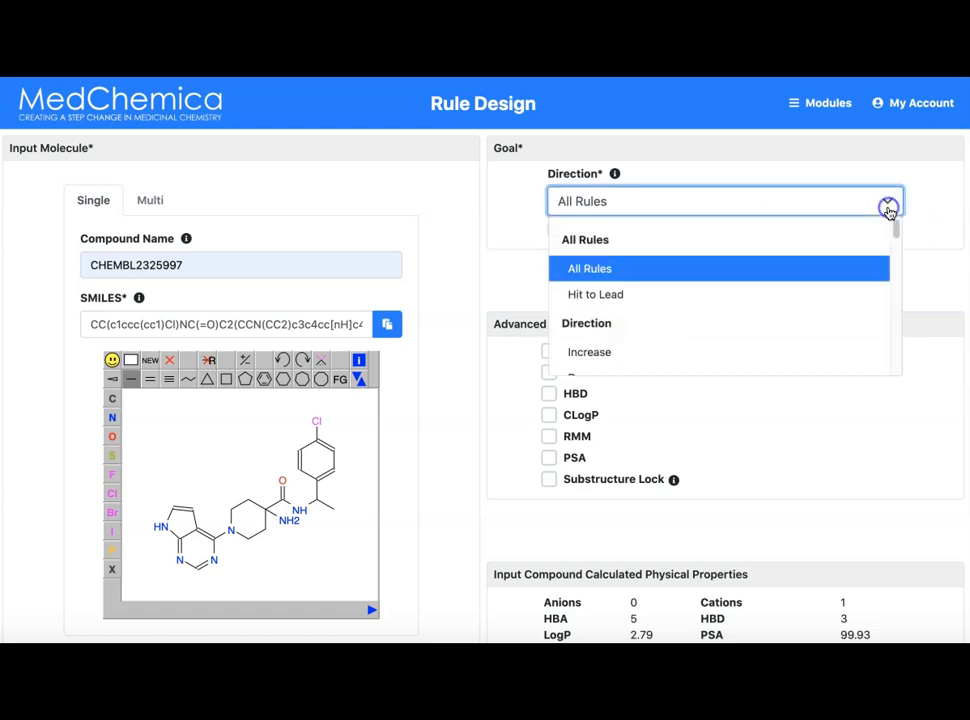
# Choose Hit to Lead as the goal direction with specificity still off
pyautogui.click(595, 294)
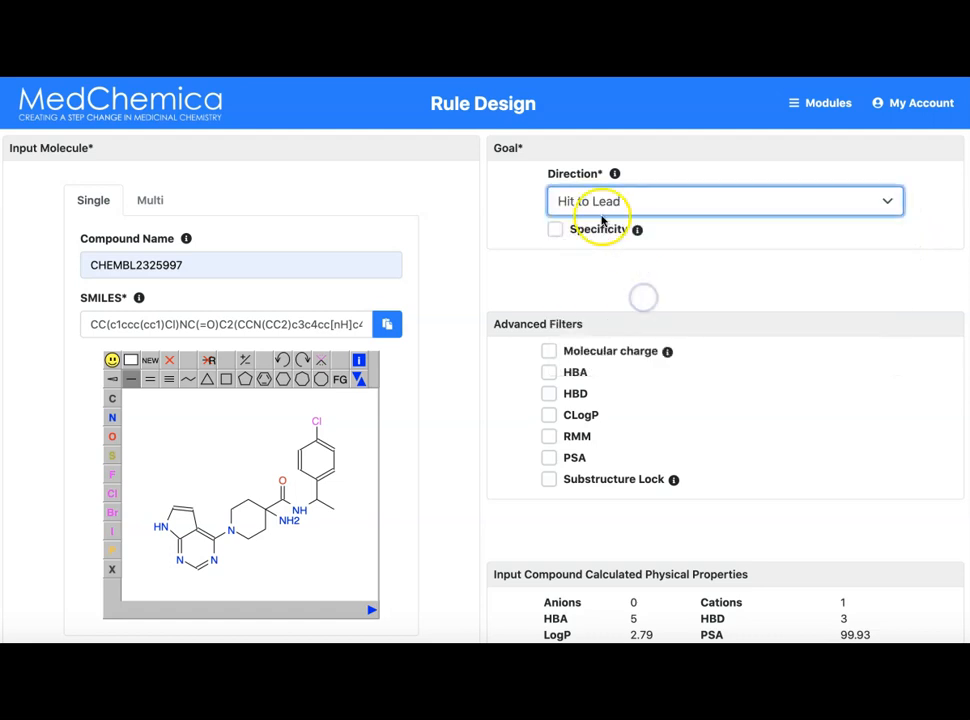
pyautogui.moveTo(728, 234)
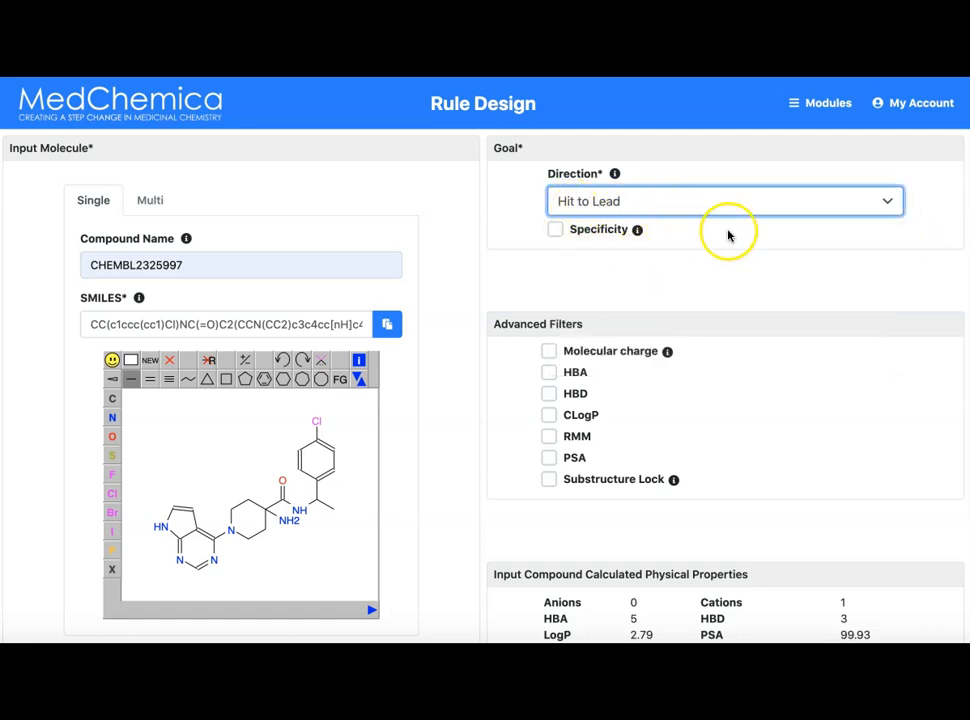
pyautogui.moveTo(729, 238)
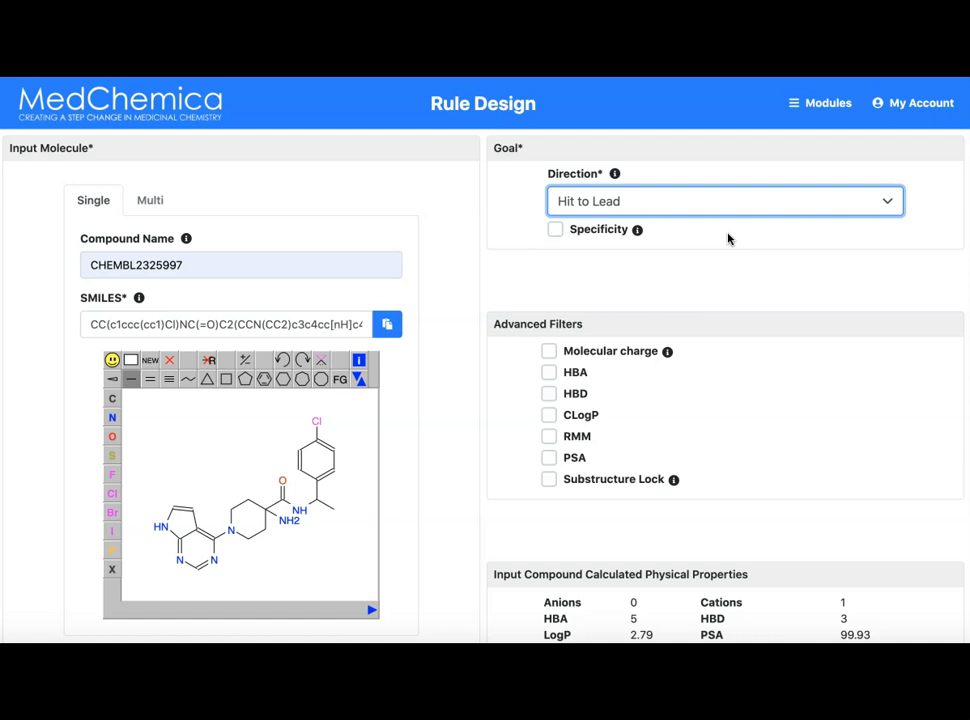
pyautogui.moveTo(878, 201)
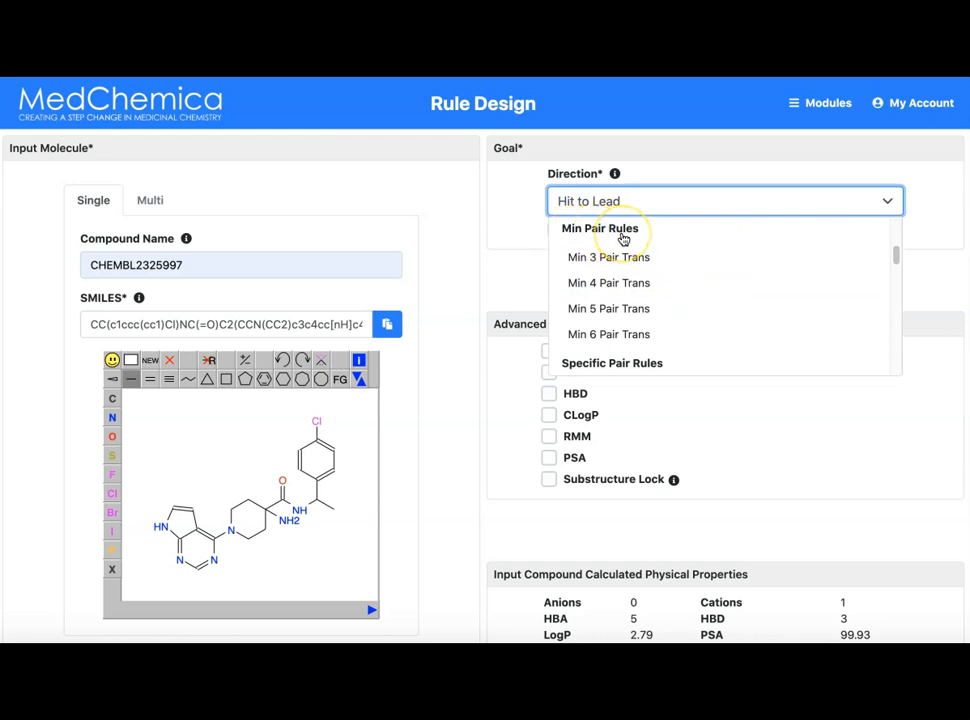
pyautogui.moveTo(665, 241)
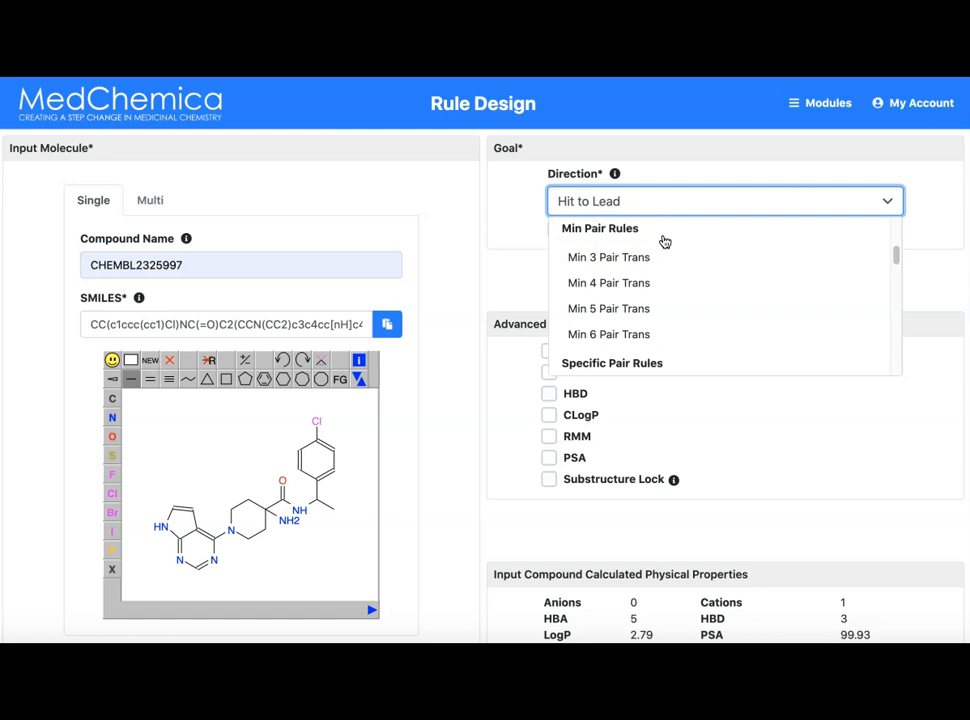
pyautogui.moveTo(660, 257)
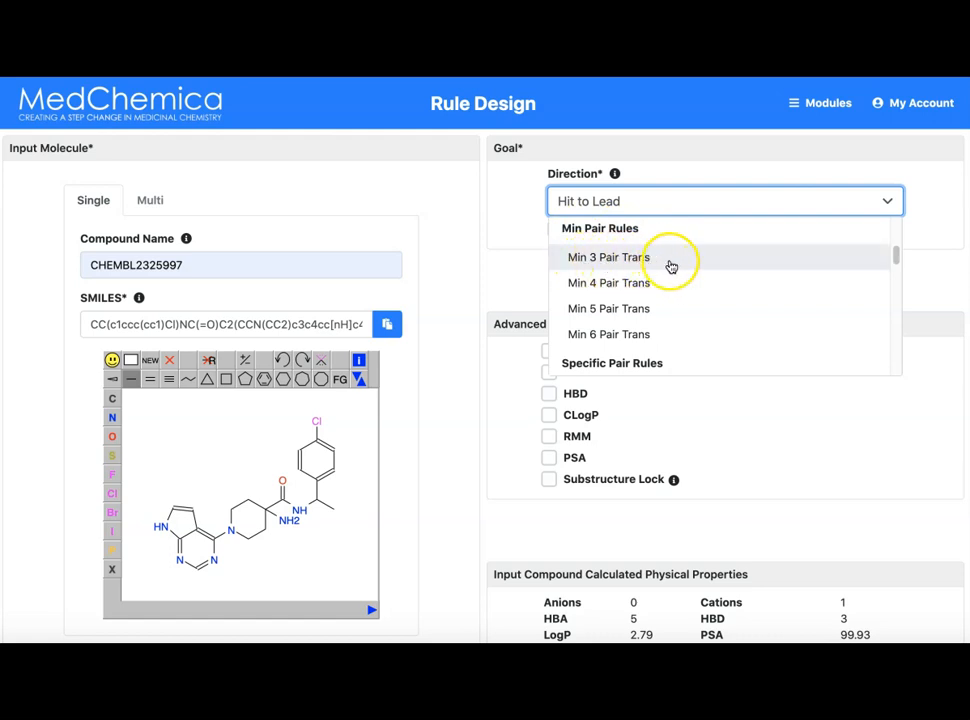
pyautogui.moveTo(658, 308)
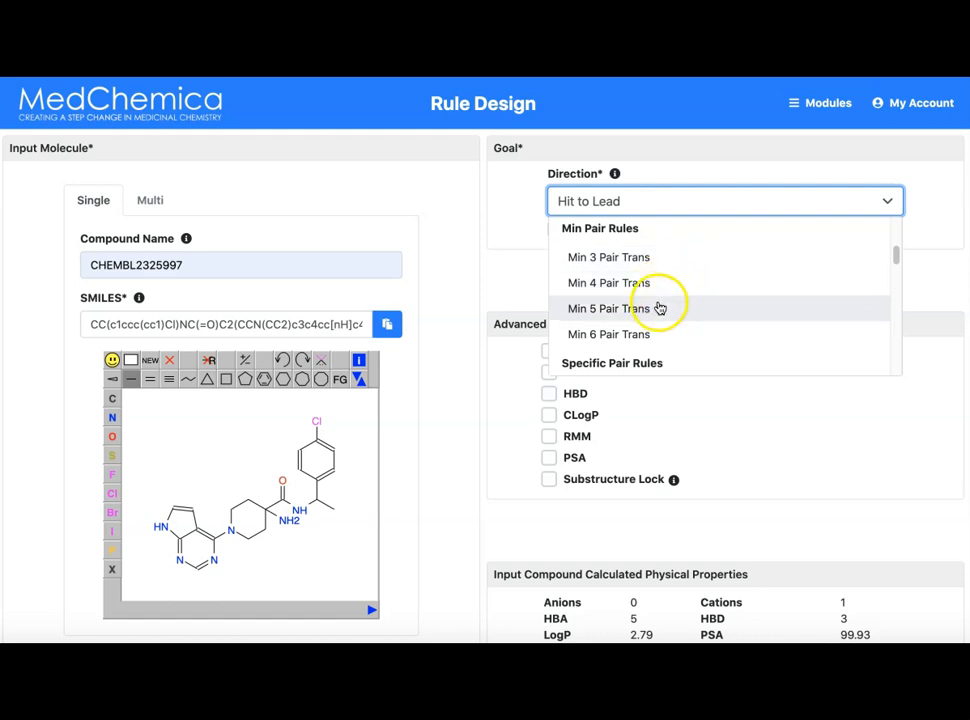
pyautogui.moveTo(665, 270)
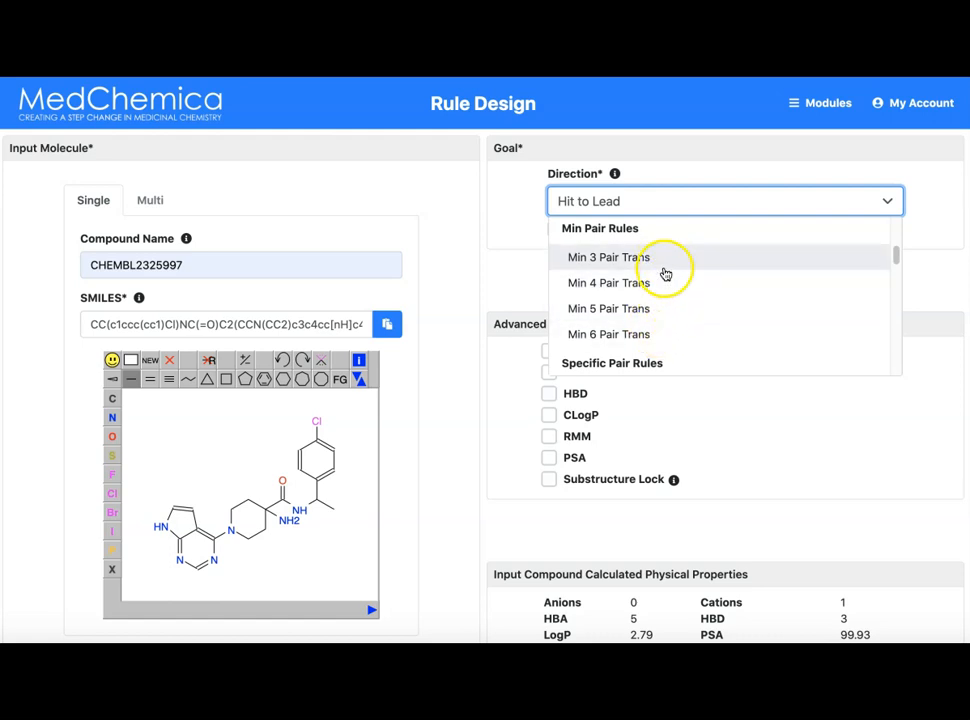
# Choose Min 3 Pair Trans as the direction, with solubility as the goal name
pyautogui.click(608, 257)
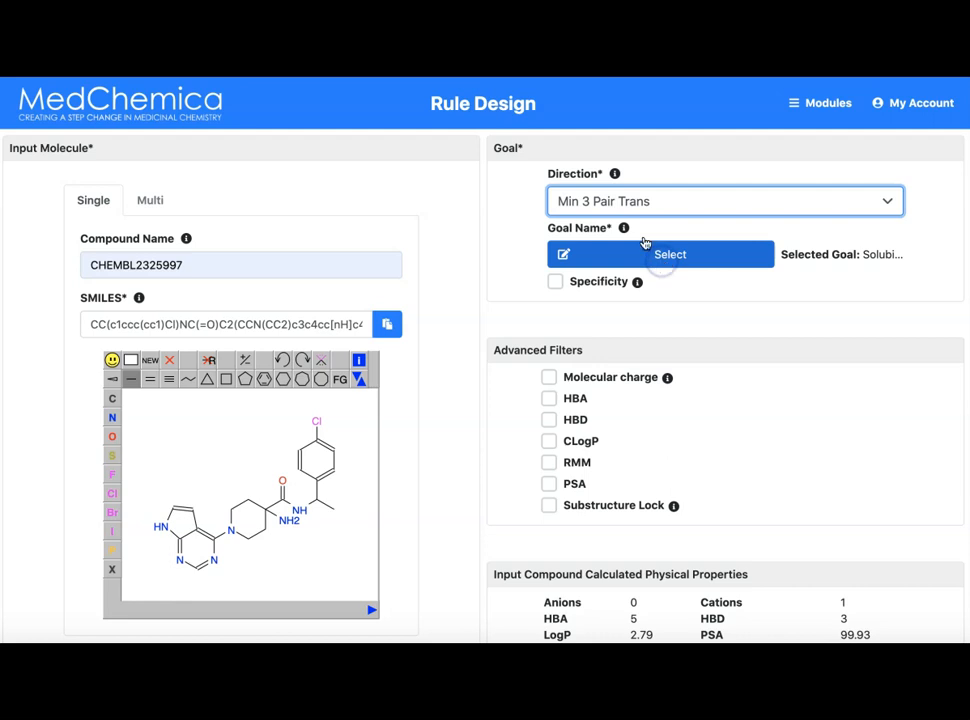
pyautogui.moveTo(823, 225)
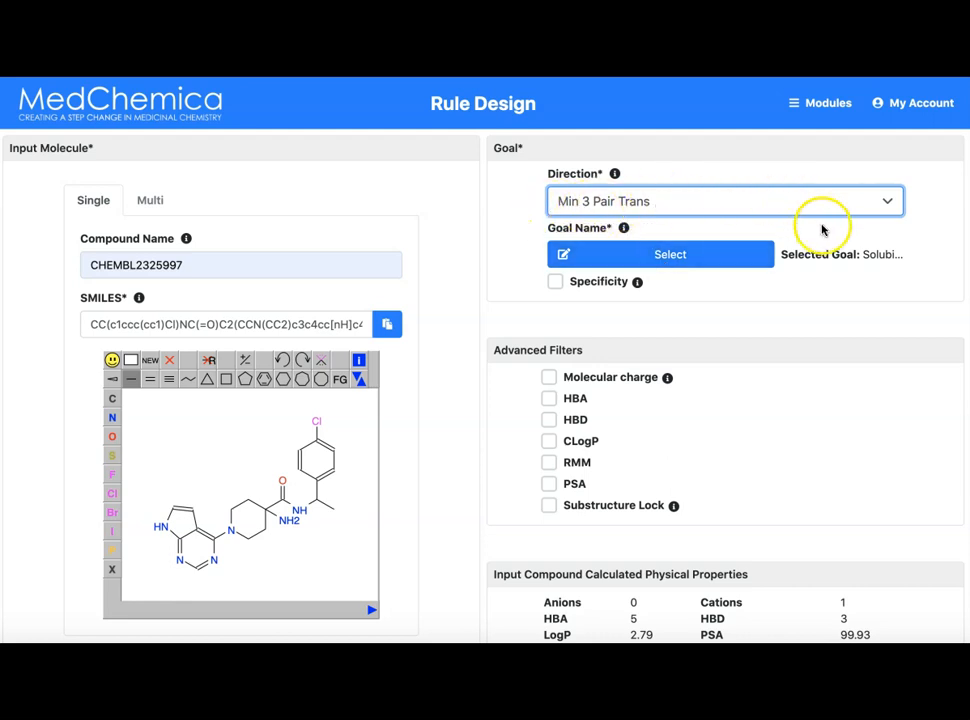
pyautogui.moveTo(790, 254)
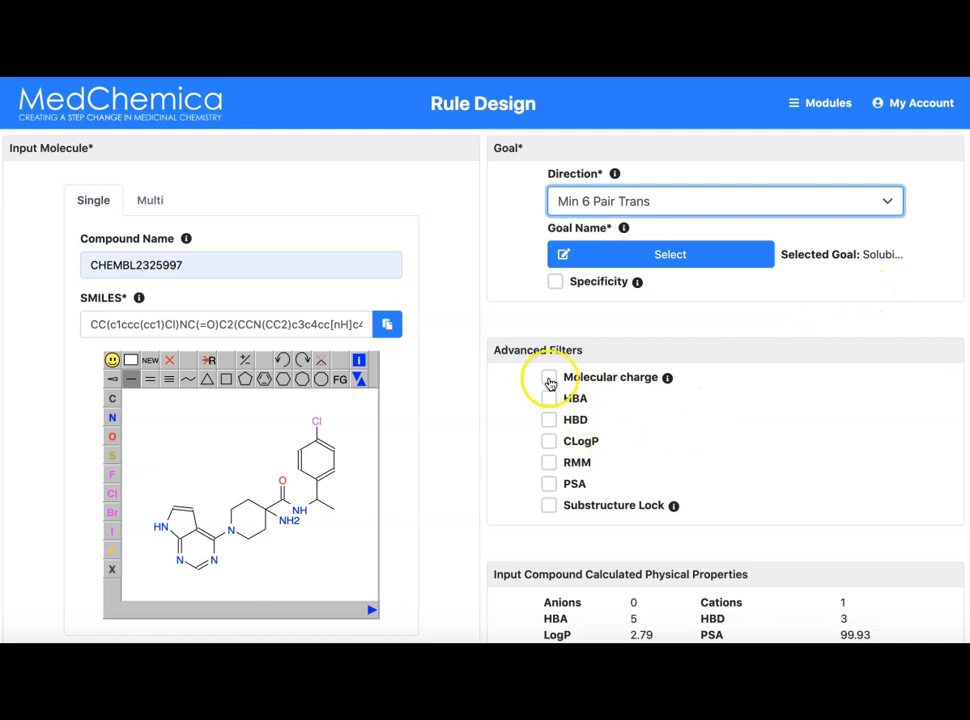
pyautogui.moveTo(571, 462)
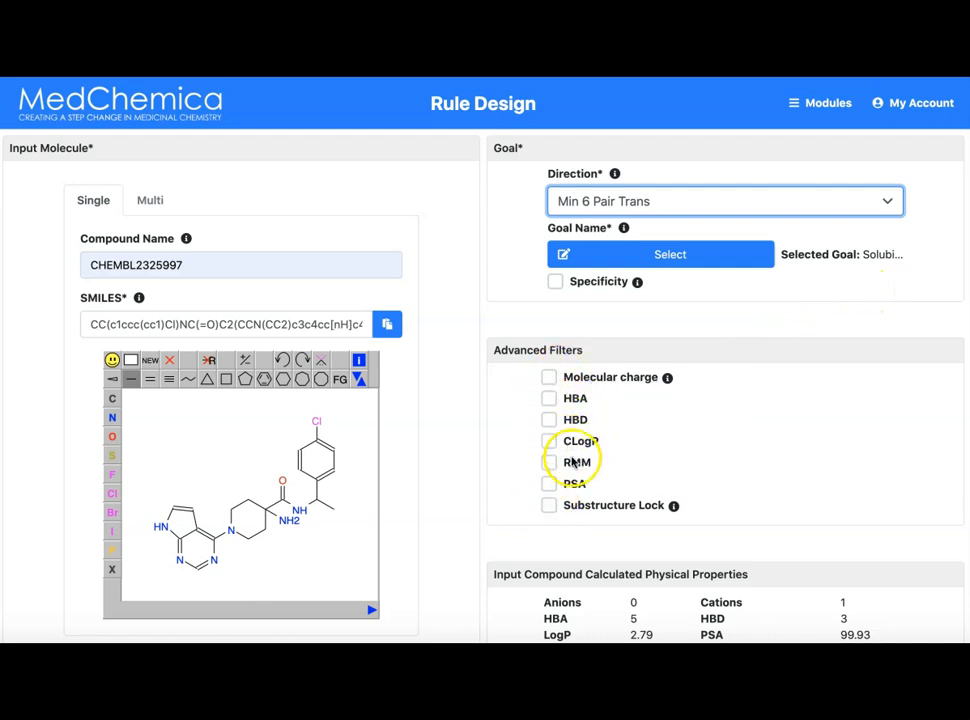
pyautogui.moveTo(575, 462)
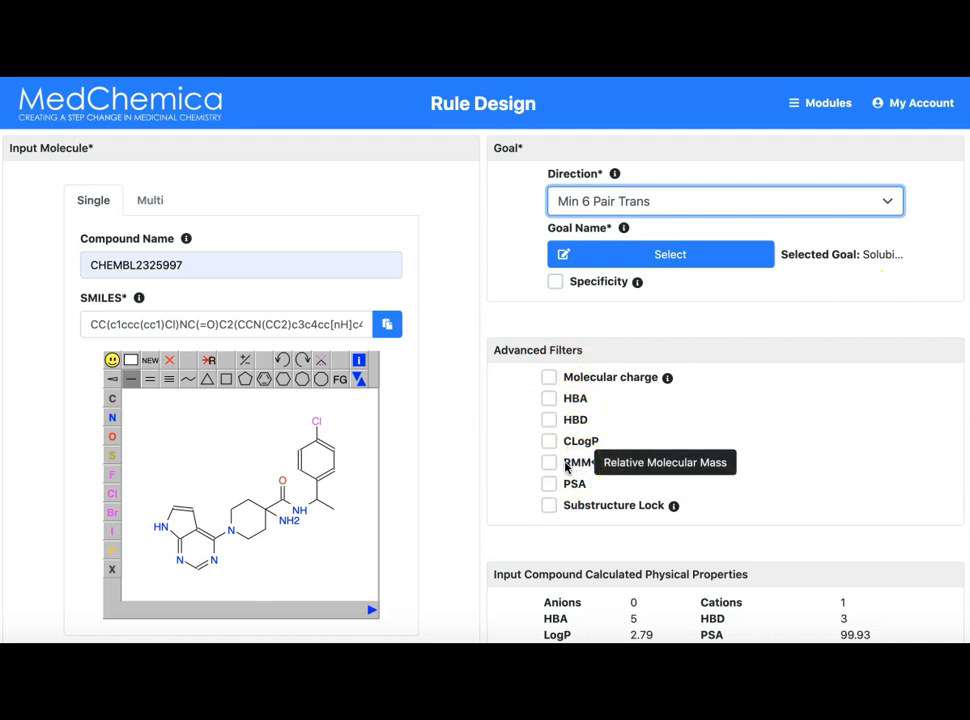
pyautogui.click(549, 462)
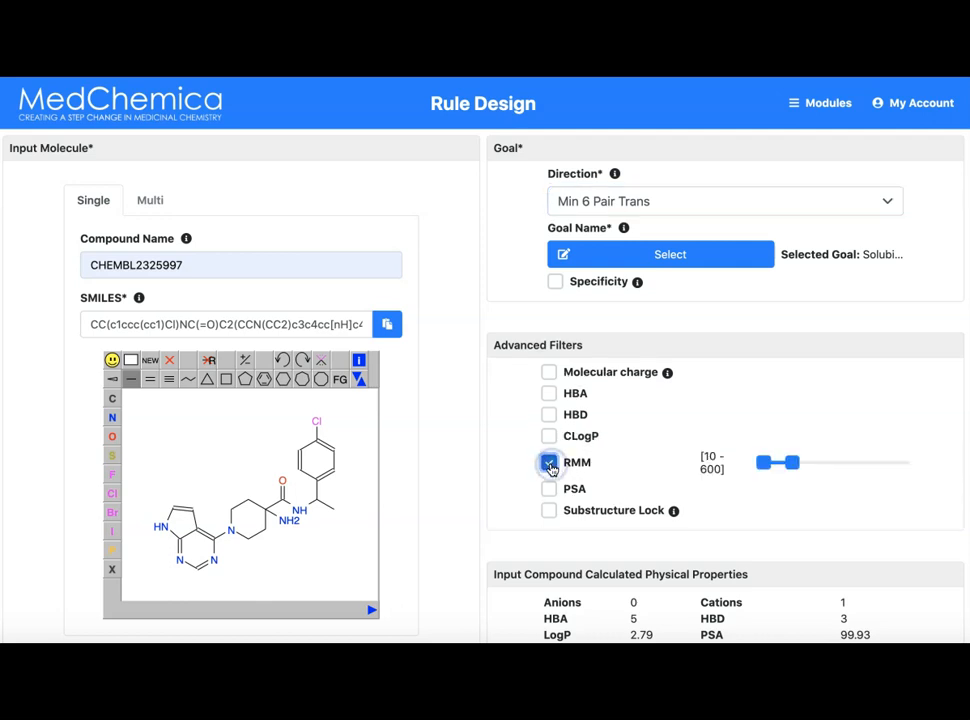
pyautogui.click(548, 462)
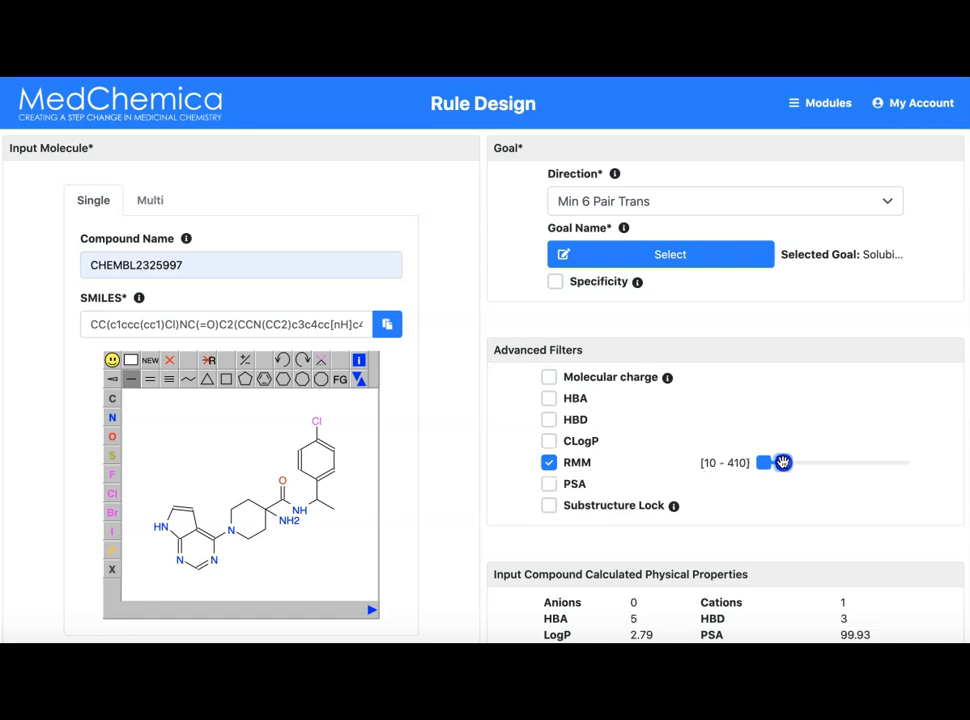
pyautogui.moveTo(764, 462); pyautogui.dragTo(786, 462)
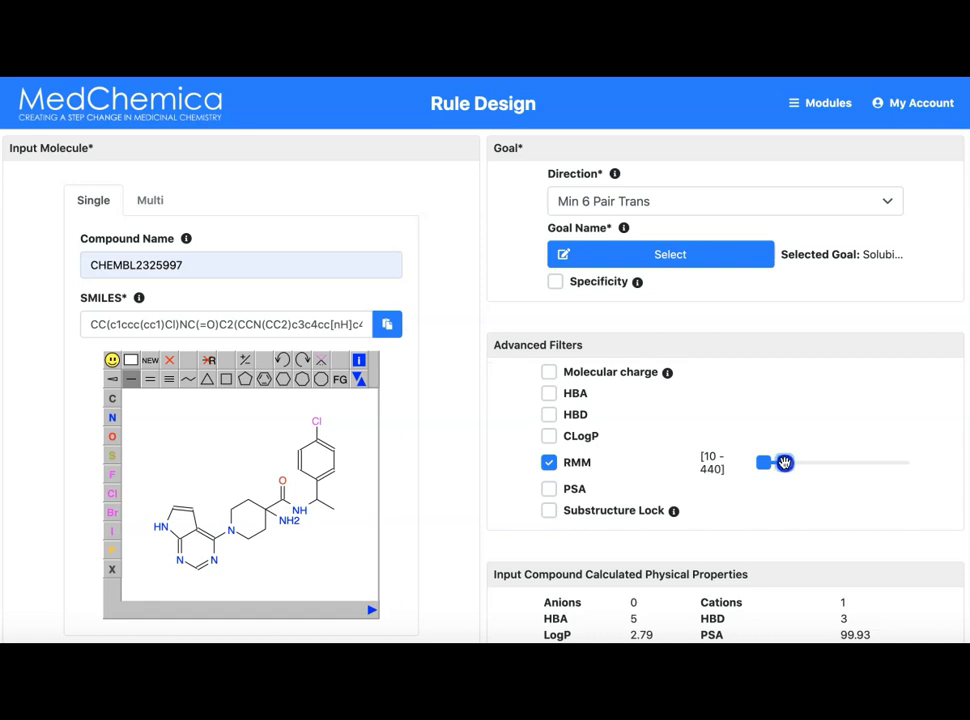
pyautogui.moveTo(549, 462)
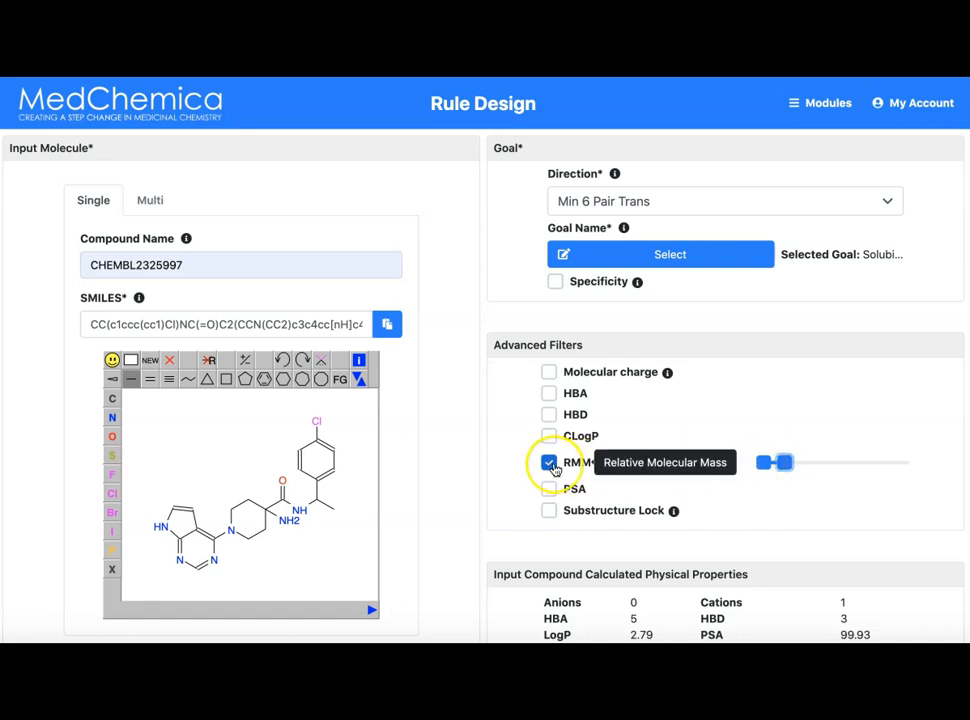
pyautogui.click(549, 462)
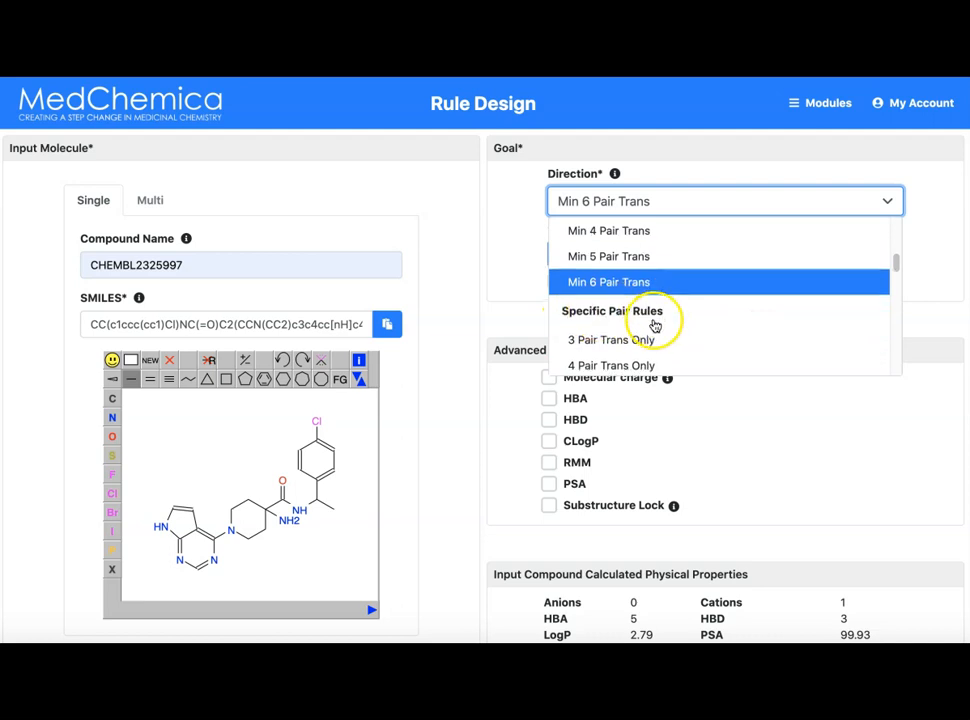
# Choose 3 Pair Trans Only under Specific Pair Rules, then reveal the options again
pyautogui.click(611, 340)
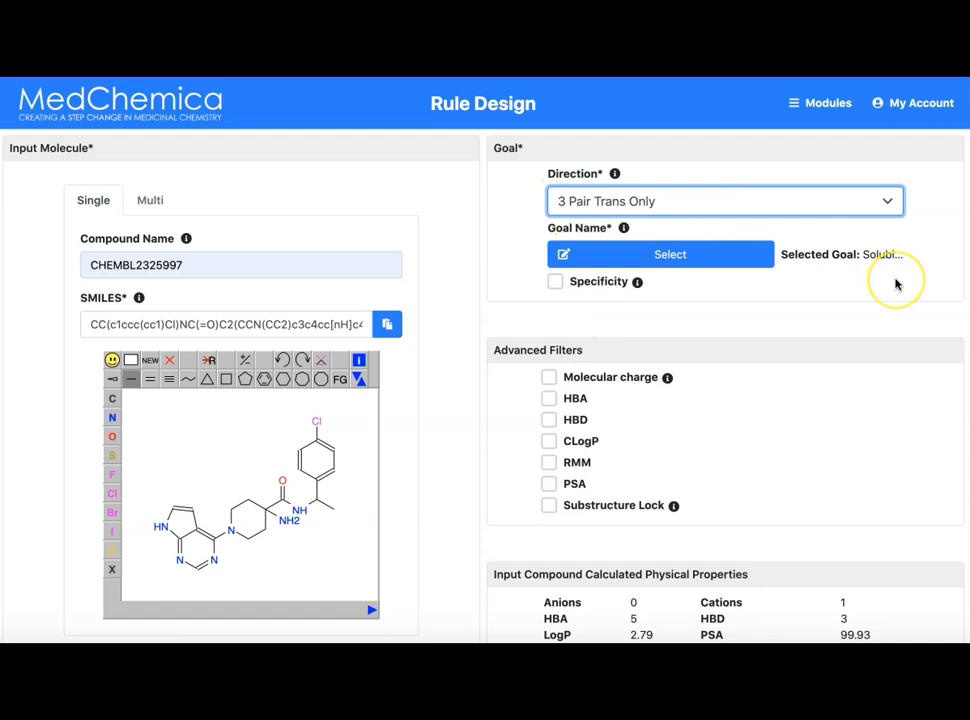
pyautogui.moveTo(896, 283)
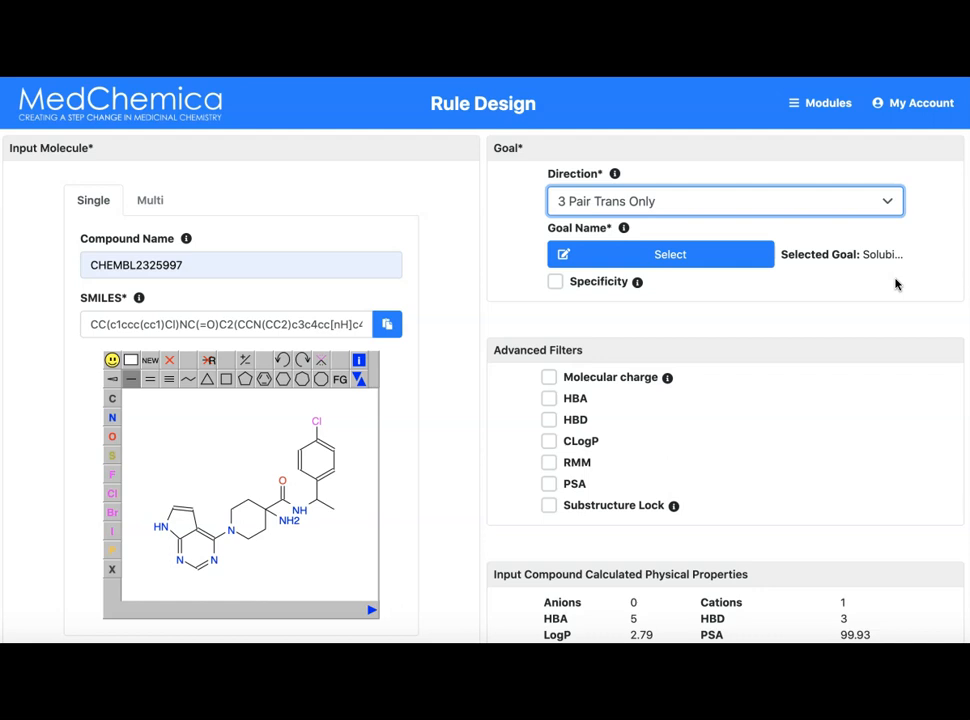
pyautogui.click(723, 201)
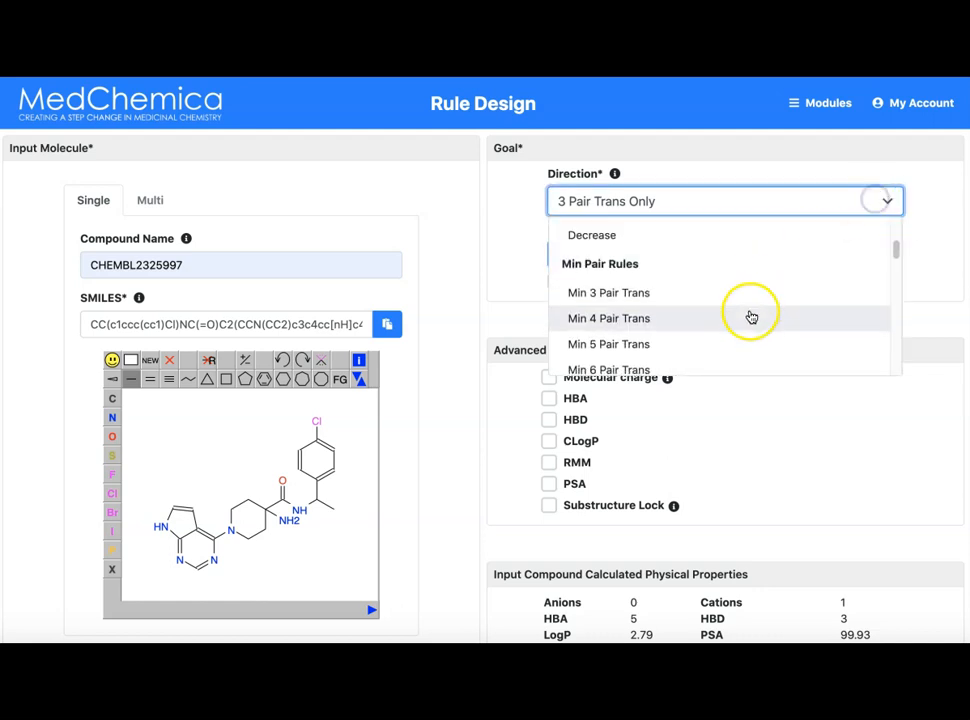